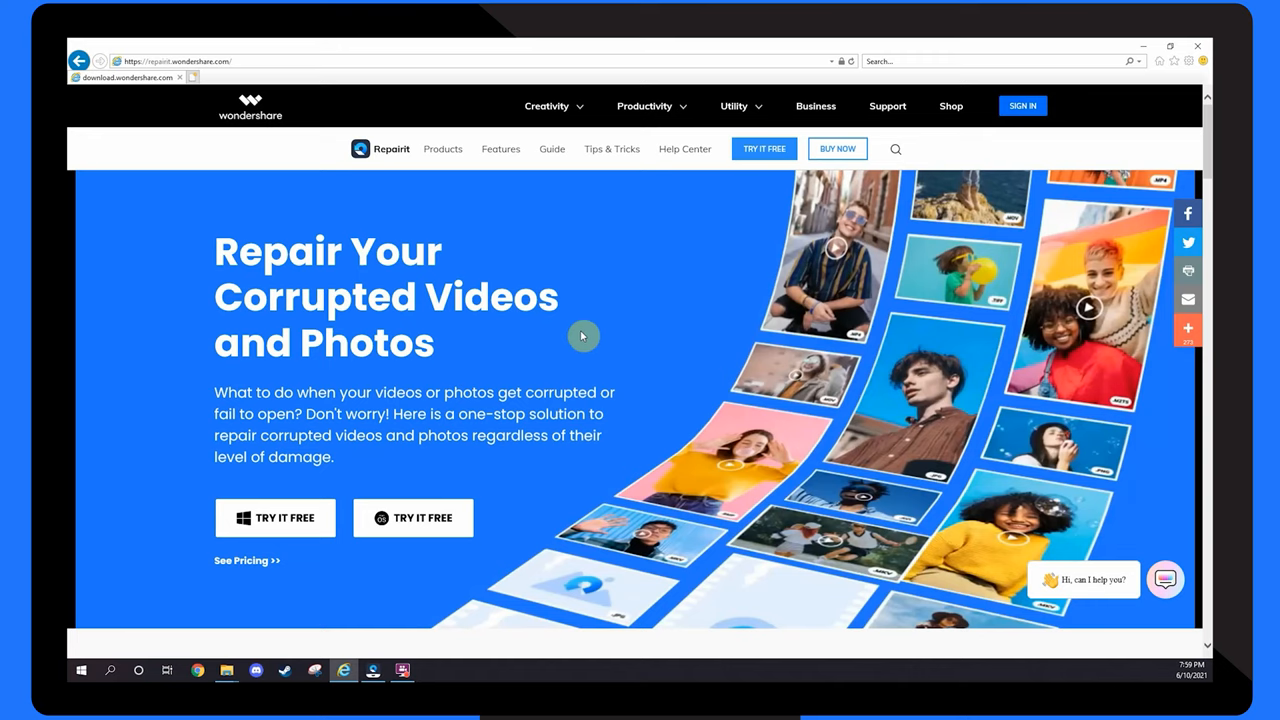
pyautogui.moveTo(275, 528)
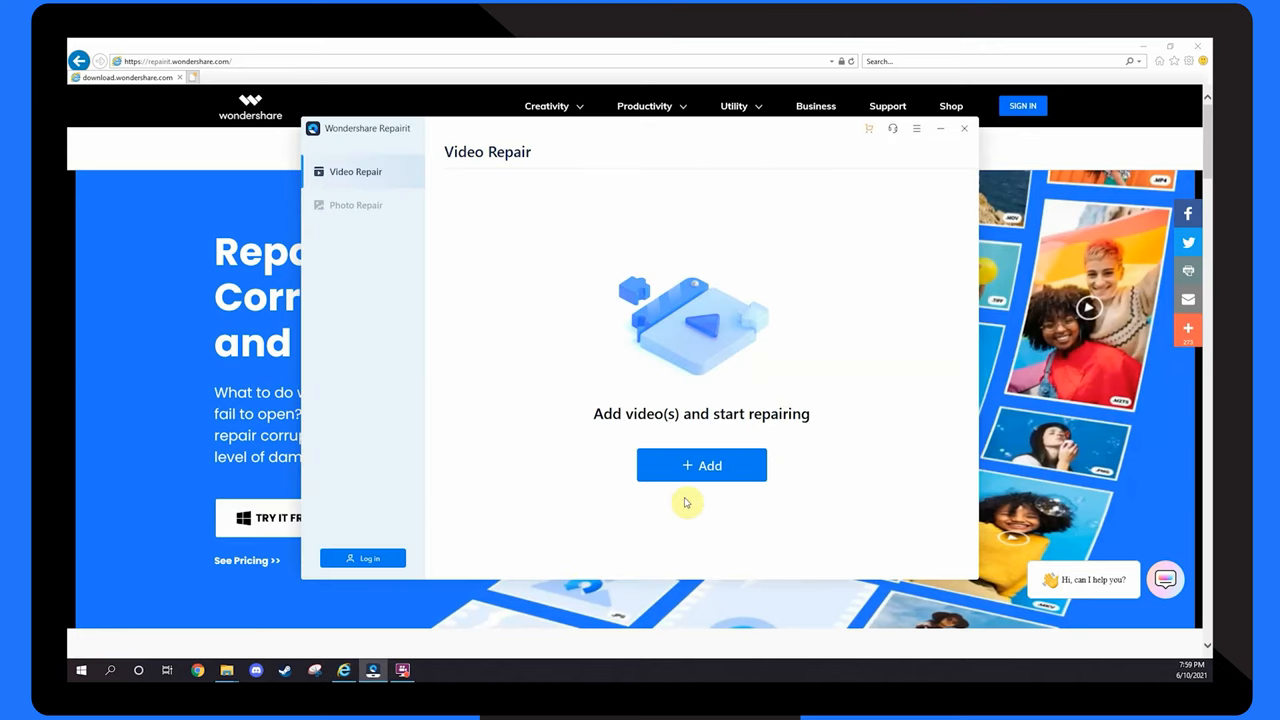
# Add Corrupt video.mkv from the Corrupt File folder to the Video Repair list
pyautogui.click(701, 465)
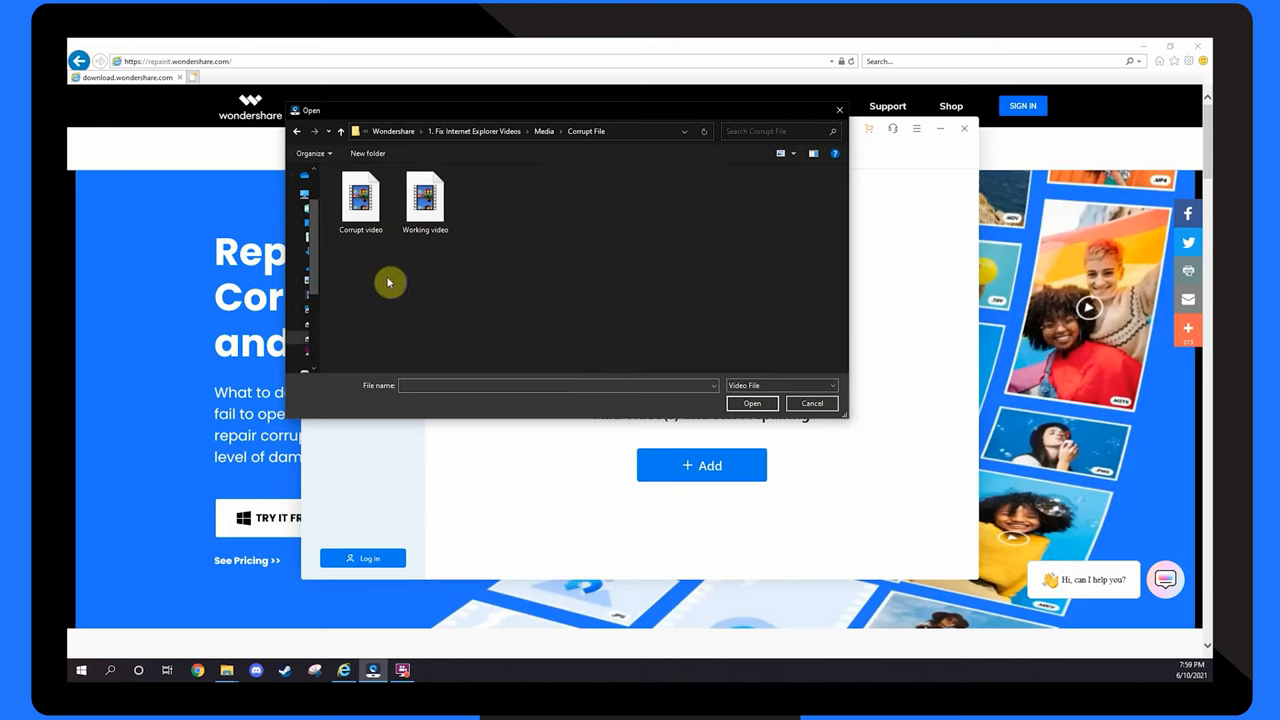
pyautogui.click(361, 195)
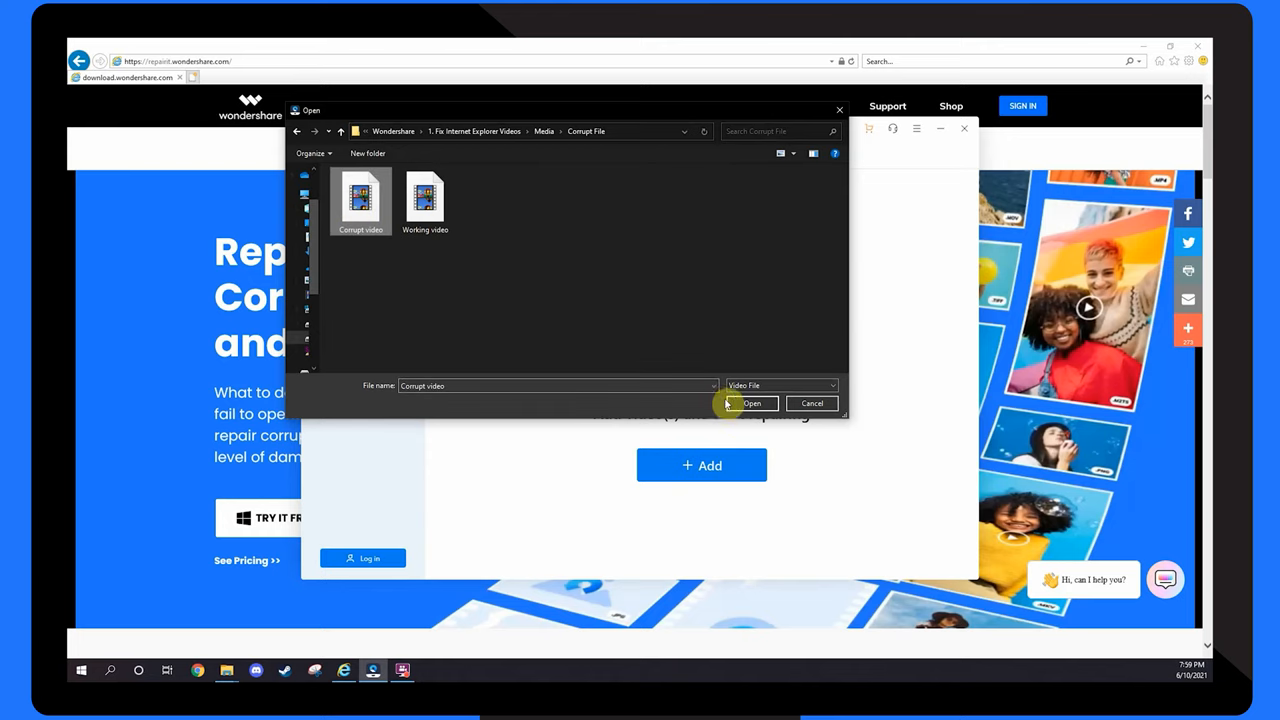
pyautogui.click(751, 403)
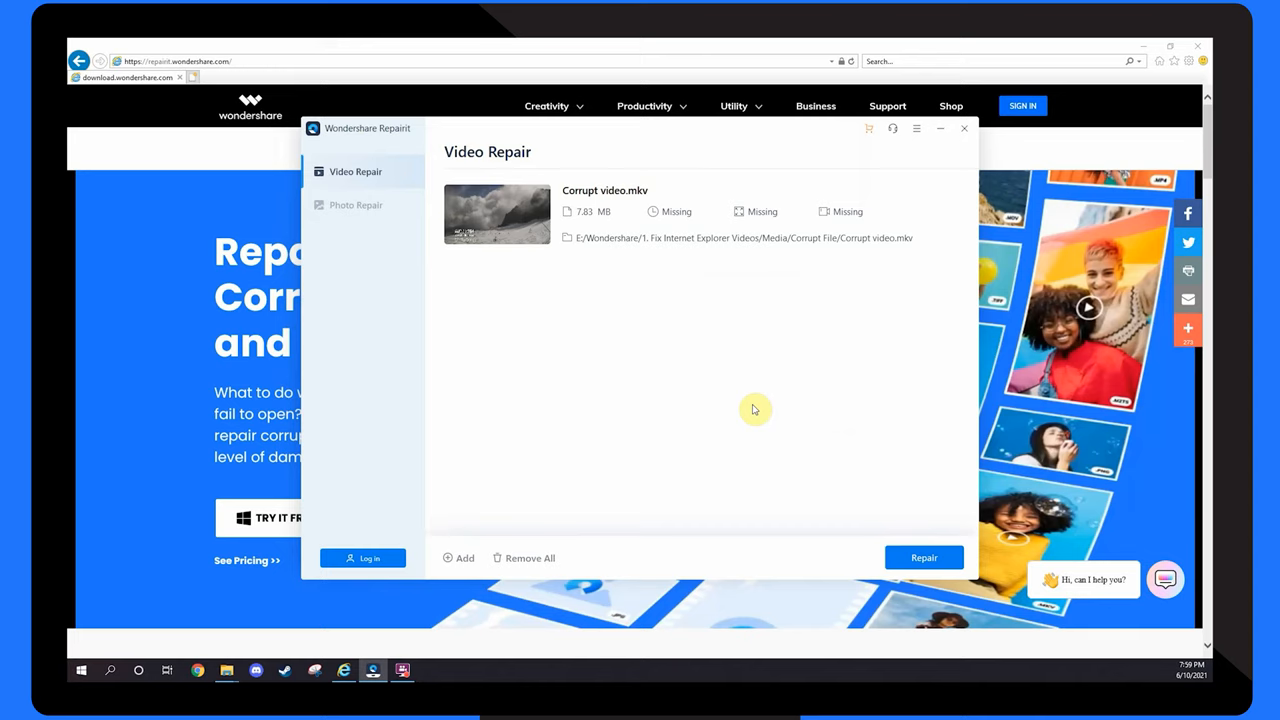
pyautogui.moveTo(791, 453)
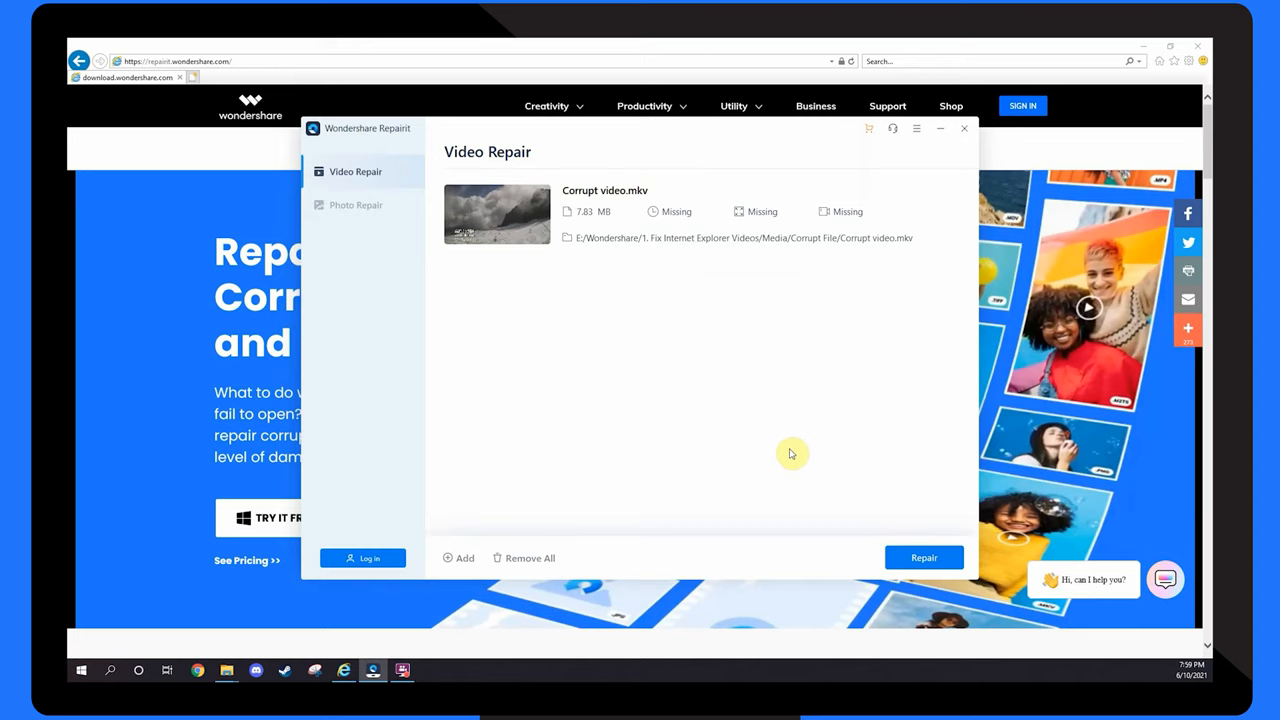
# Repair Corrupt video.mkv, acknowledge the success message, and start Preview
pyautogui.click(924, 557)
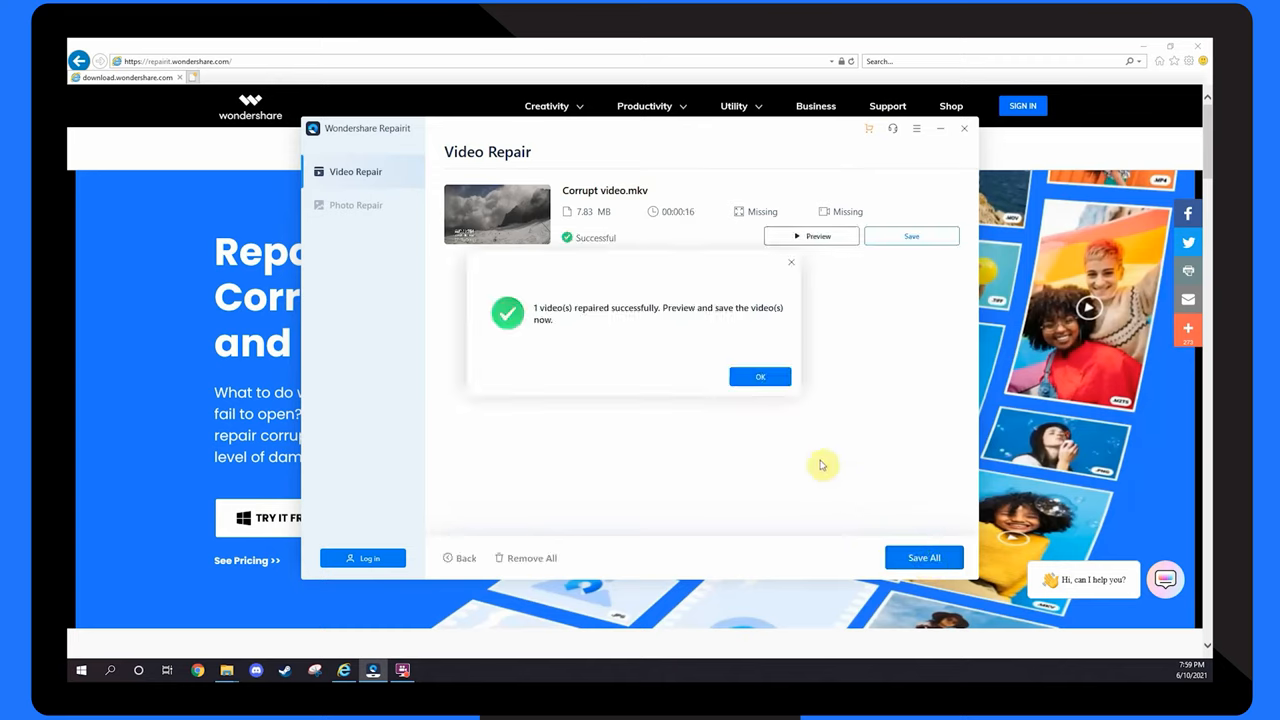
pyautogui.click(760, 376)
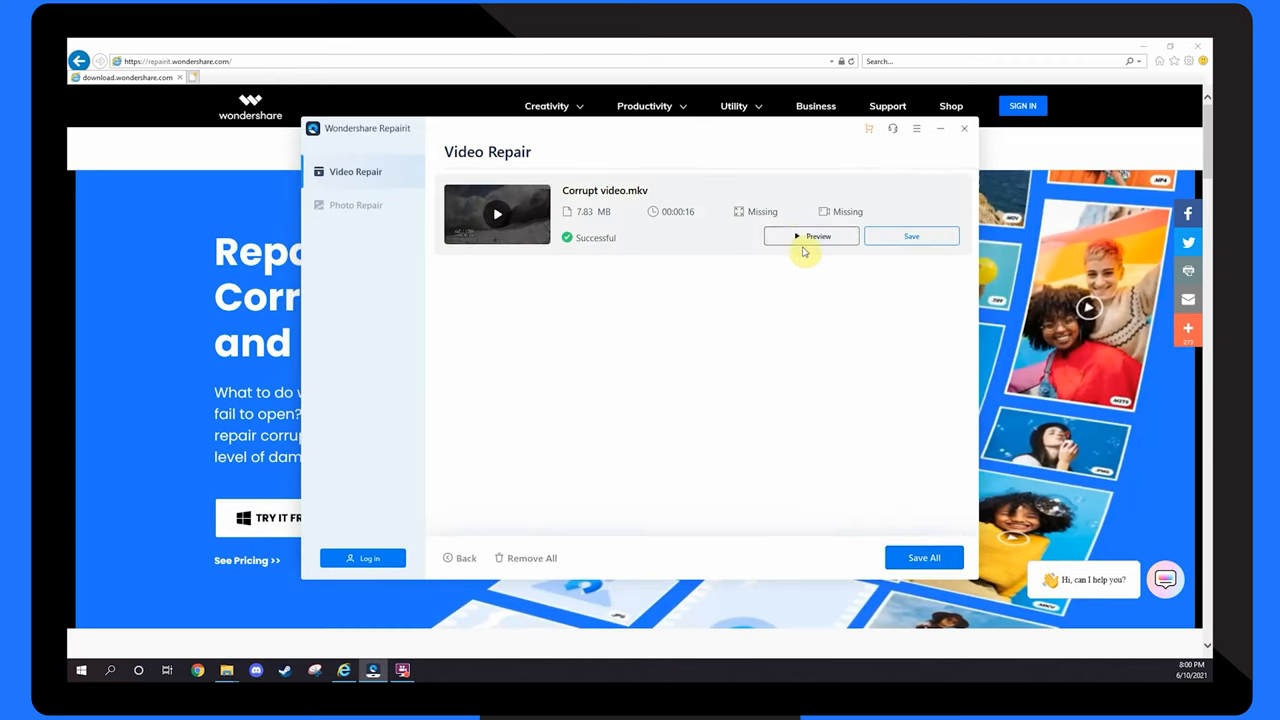
pyautogui.click(811, 236)
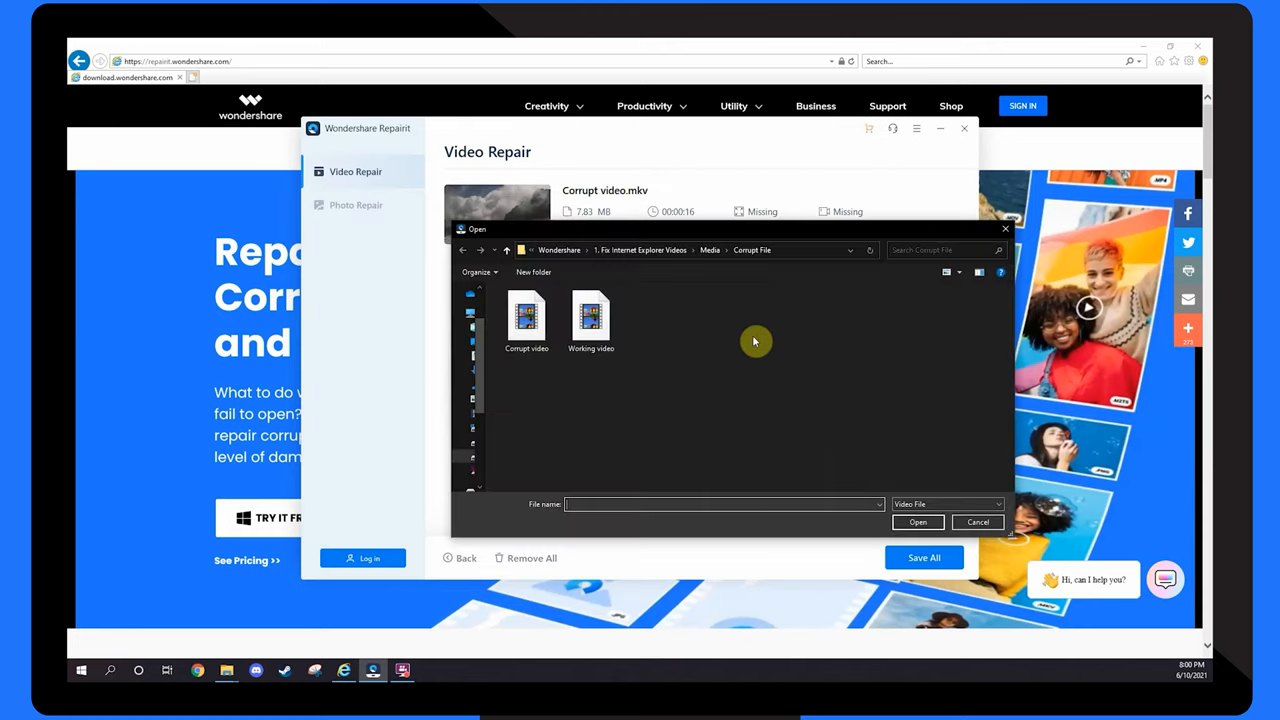
# Load Working video.mkv as the sample video and confirm with Next
pyautogui.click(591, 318)
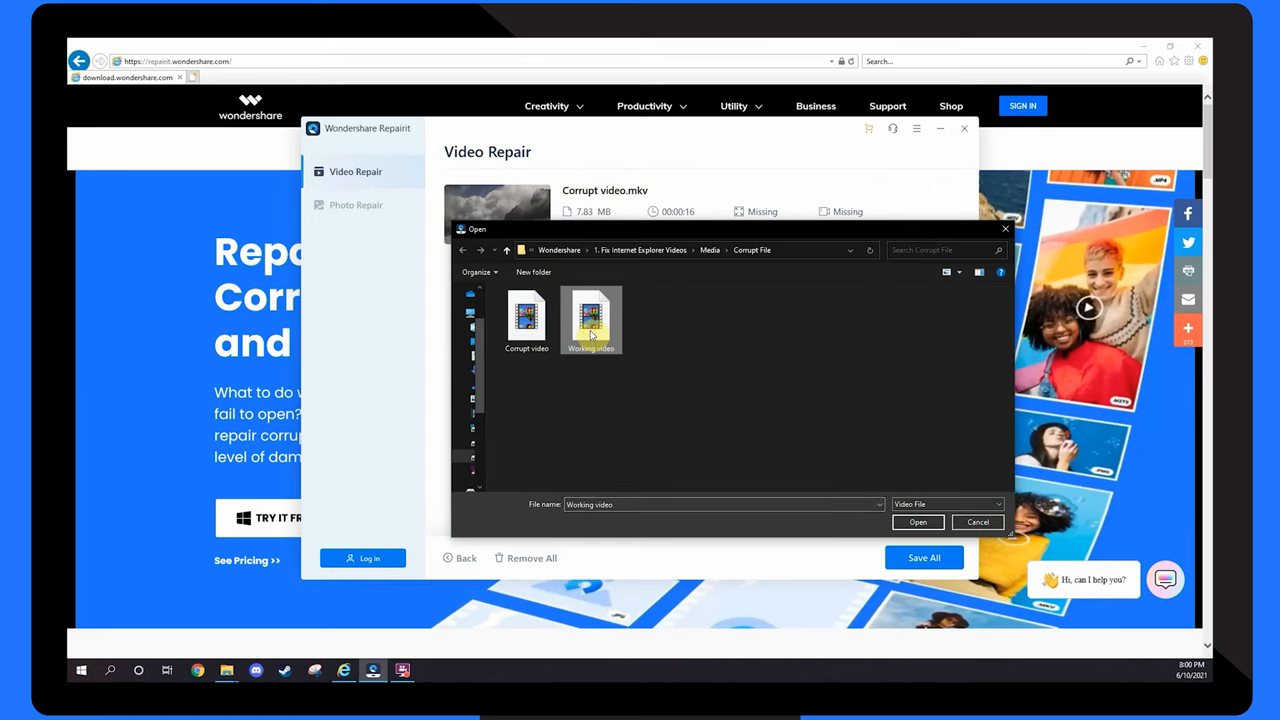
pyautogui.click(917, 522)
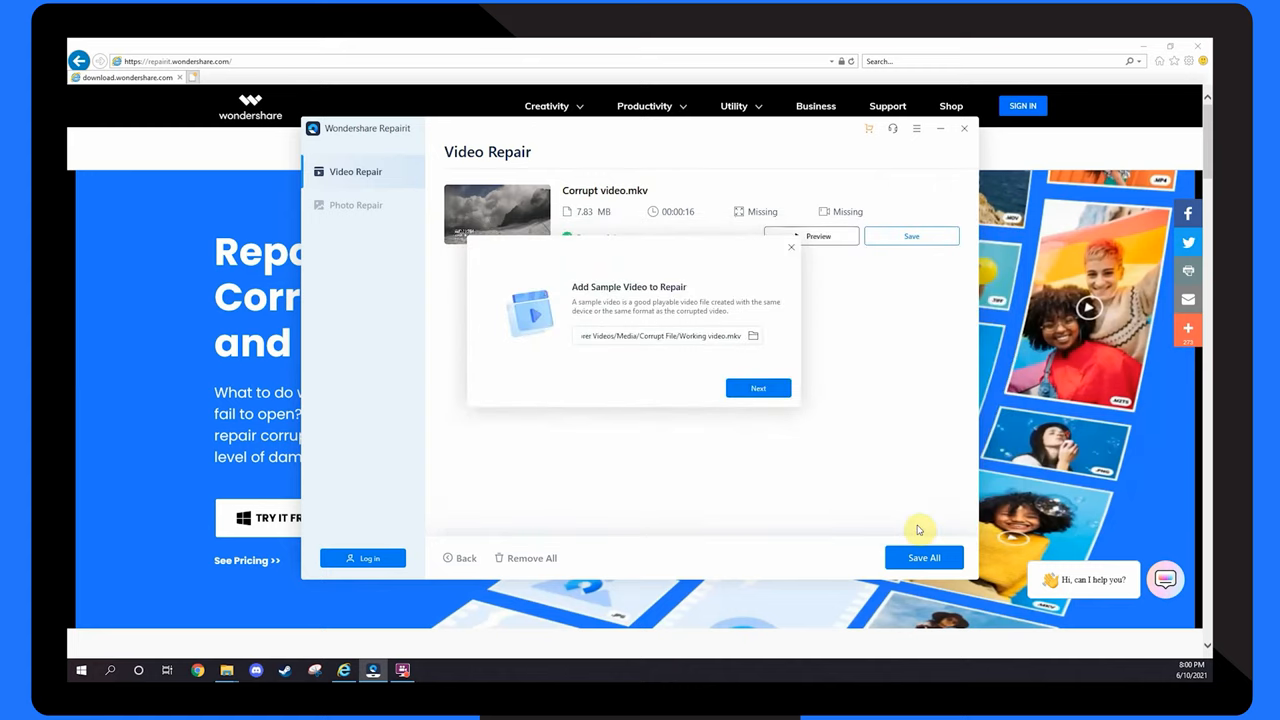
pyautogui.click(758, 388)
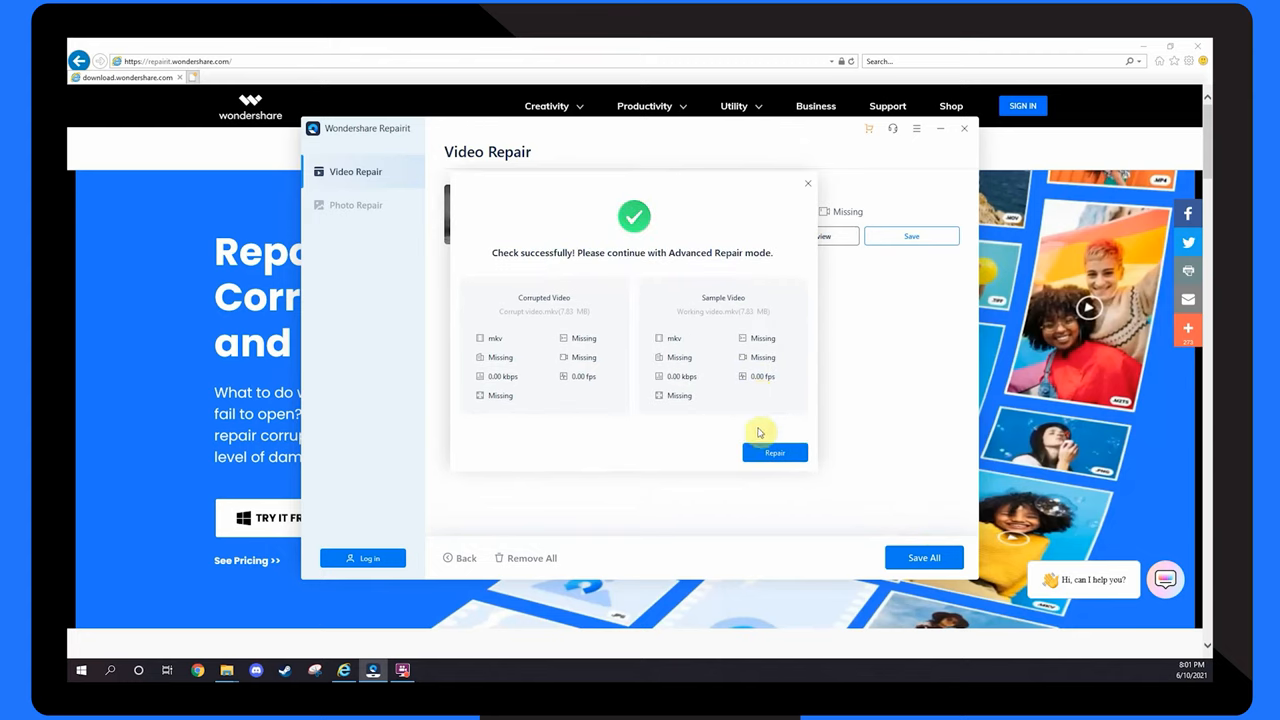
# Run Advanced Repair on Corrupt video.mkv and dismiss the success message
pyautogui.click(775, 452)
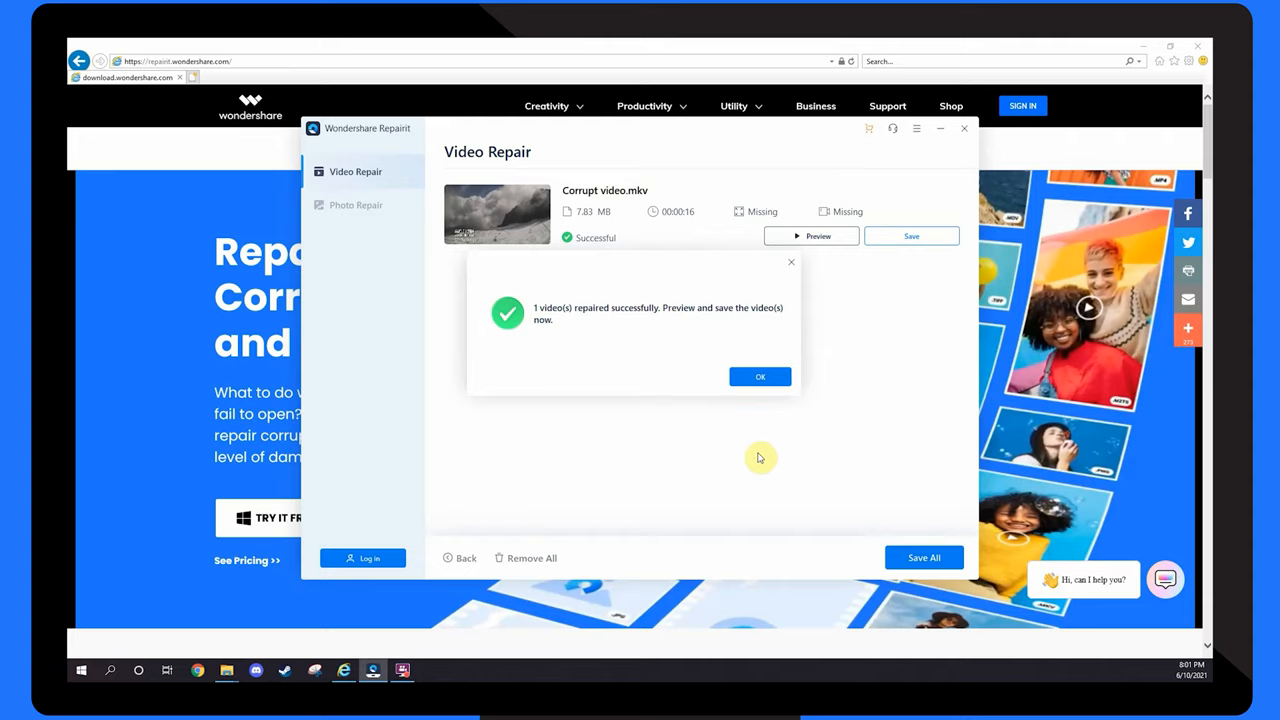
pyautogui.click(760, 376)
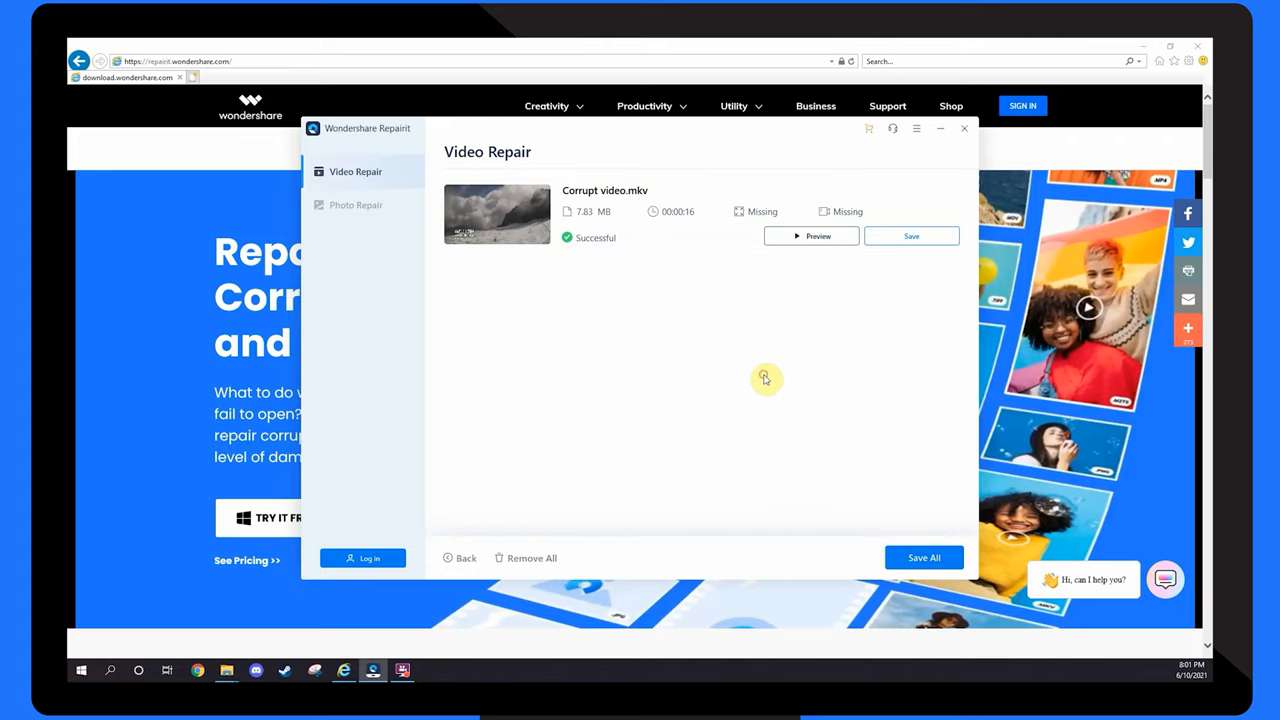